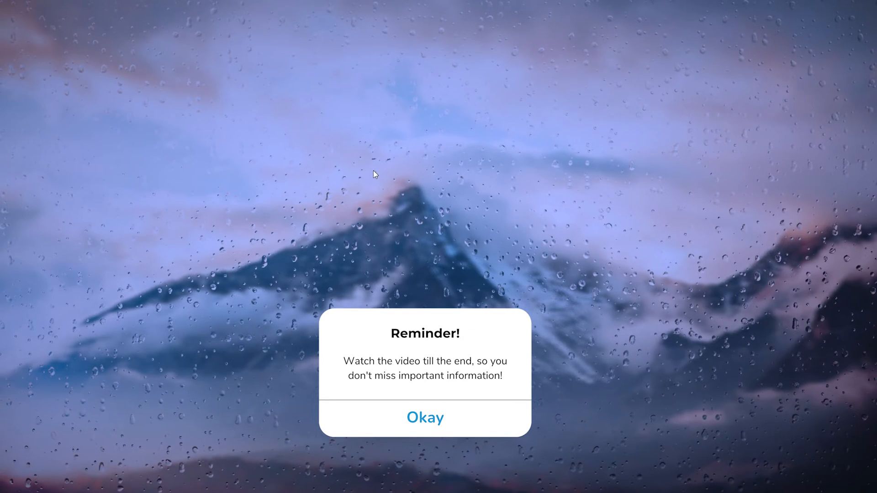
Step: Launch Microsoft Store from the Recent list in Windows Search
click(425, 417)
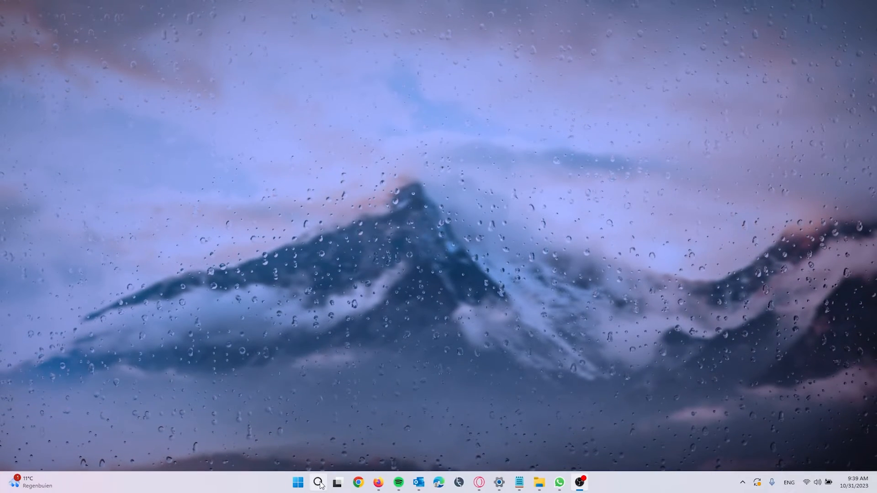
mouse_move(317, 483)
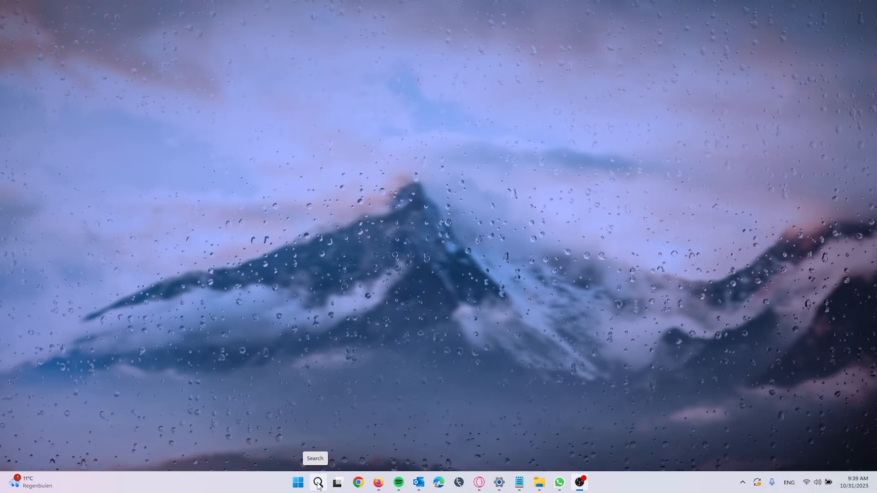
click(317, 483)
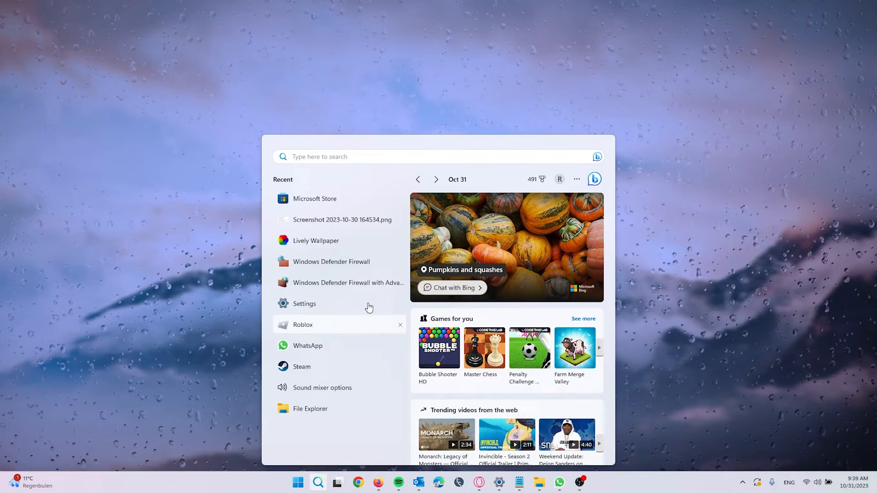
mouse_move(315, 198)
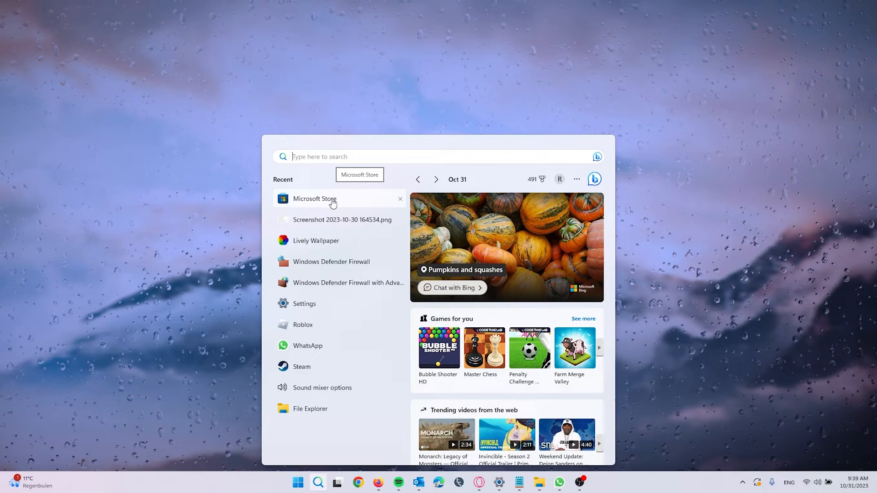
click(315, 198)
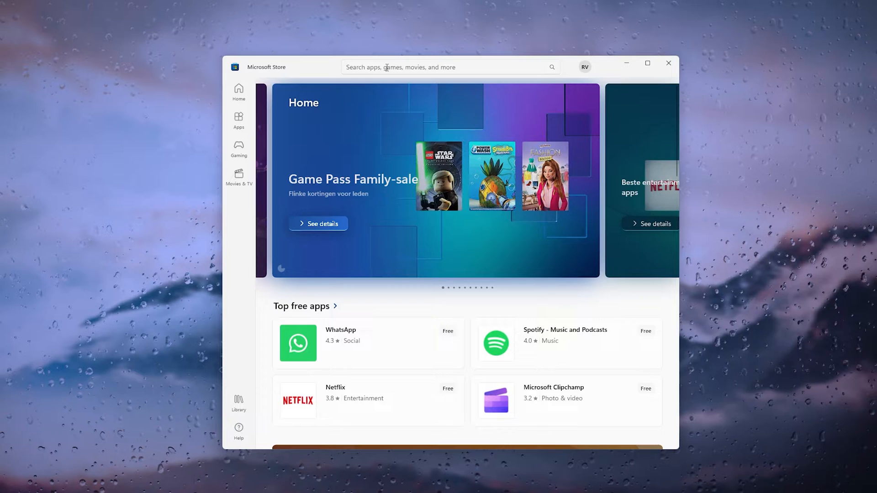
Step: Search the Store for 'office 365' and browse the Microsoft 365 Personal, Family and free app results
click(447, 67)
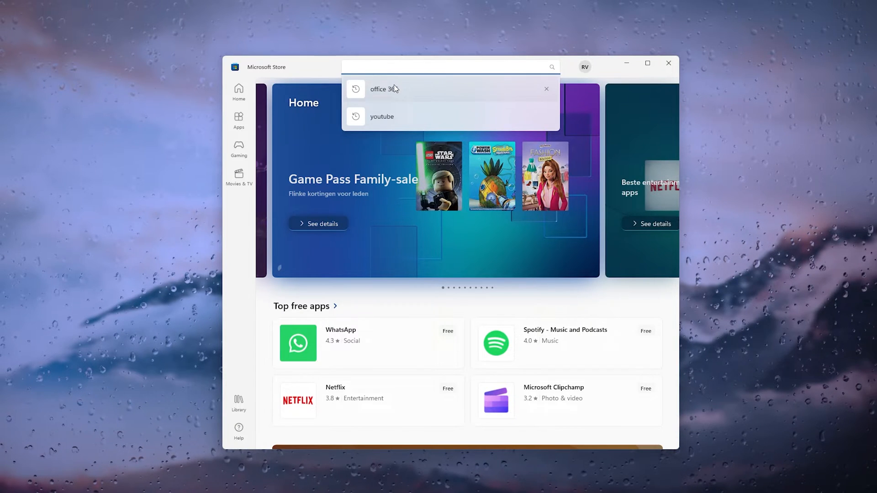
click(383, 88)
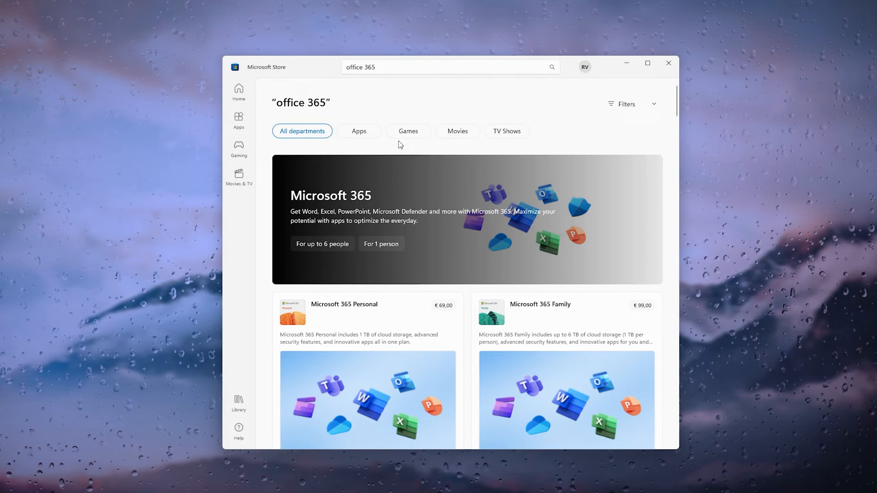
scroll(down, 3)
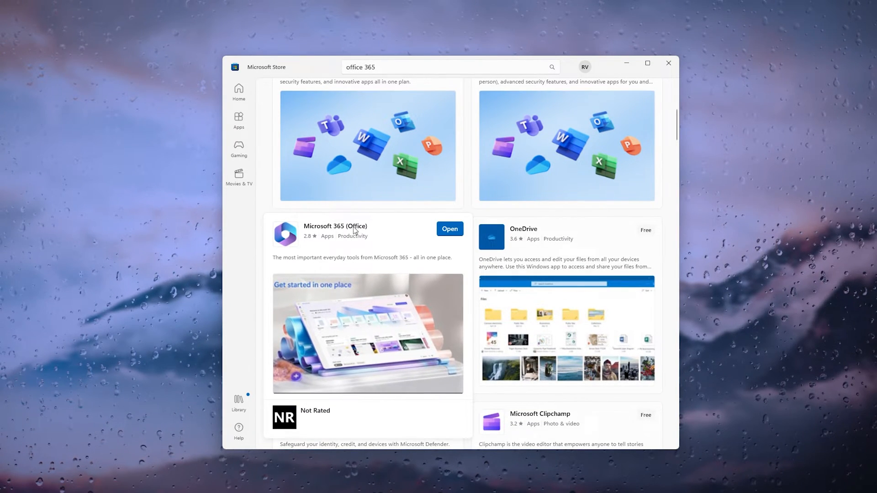
scroll(up, 3)
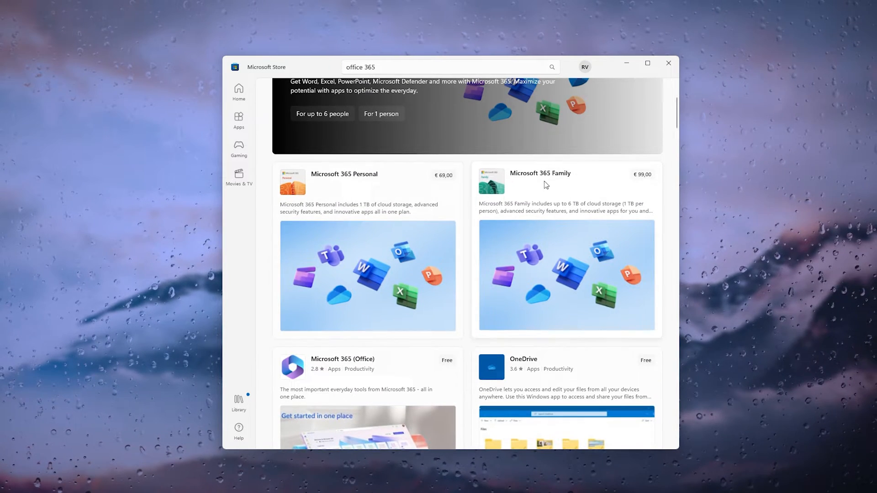
scroll(down, 3)
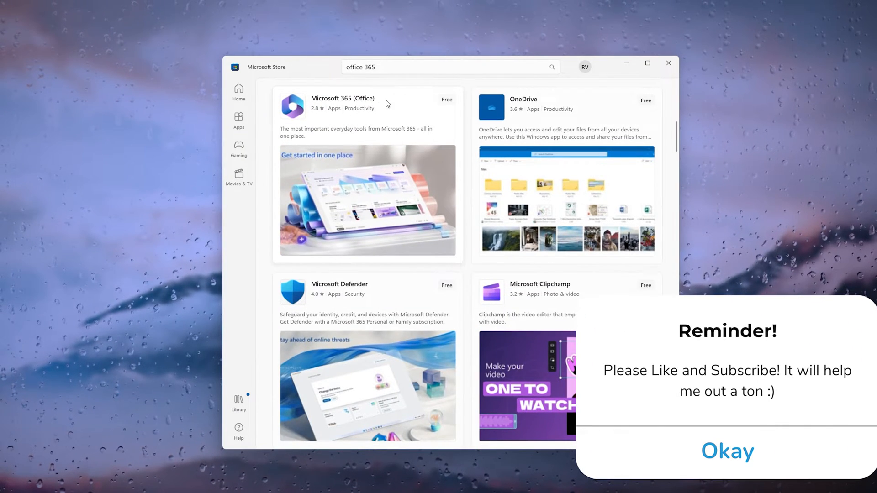
Step: View the already-installed Microsoft 365 (Office) app page, then close Microsoft Store
click(342, 103)
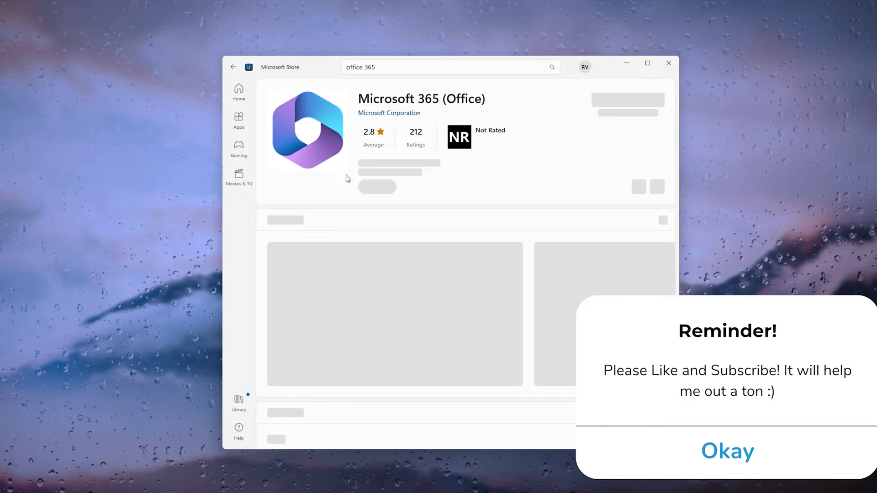
click(726, 451)
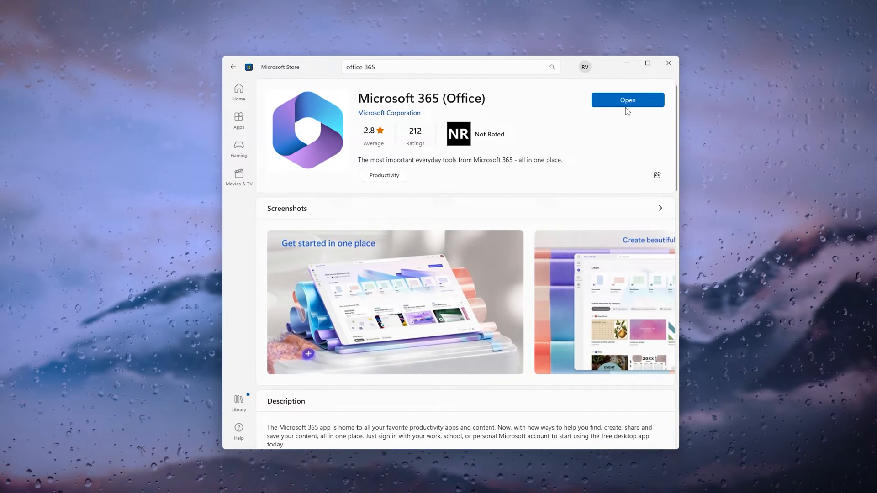
mouse_move(501, 203)
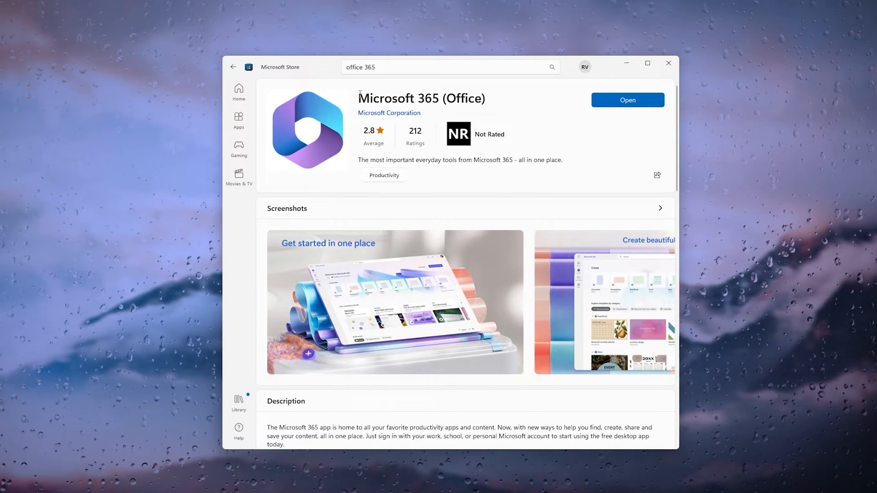
mouse_move(545, 95)
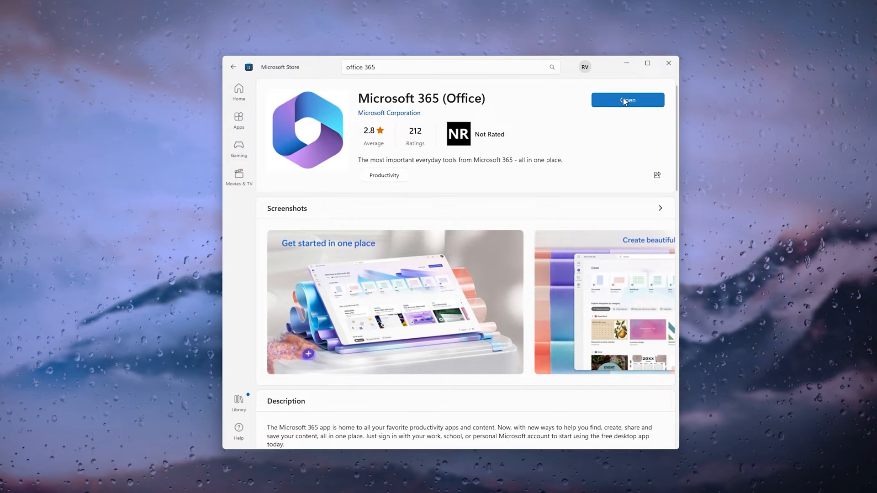
mouse_move(536, 101)
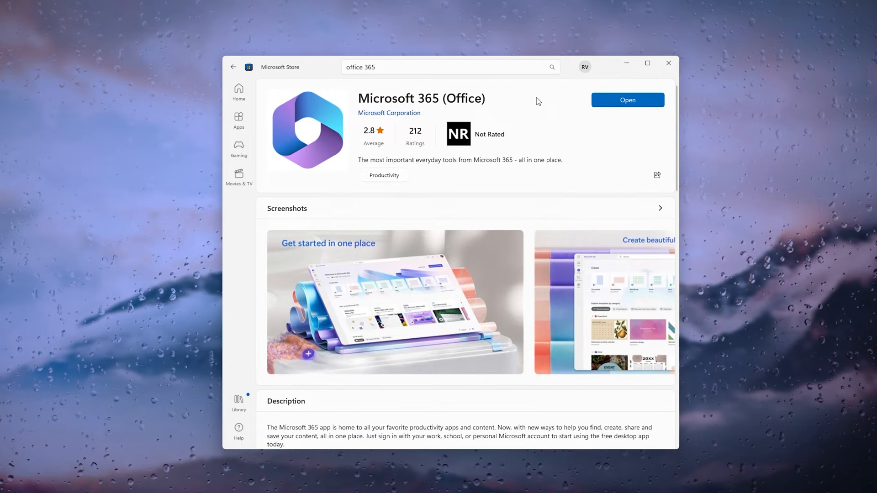
mouse_move(488, 108)
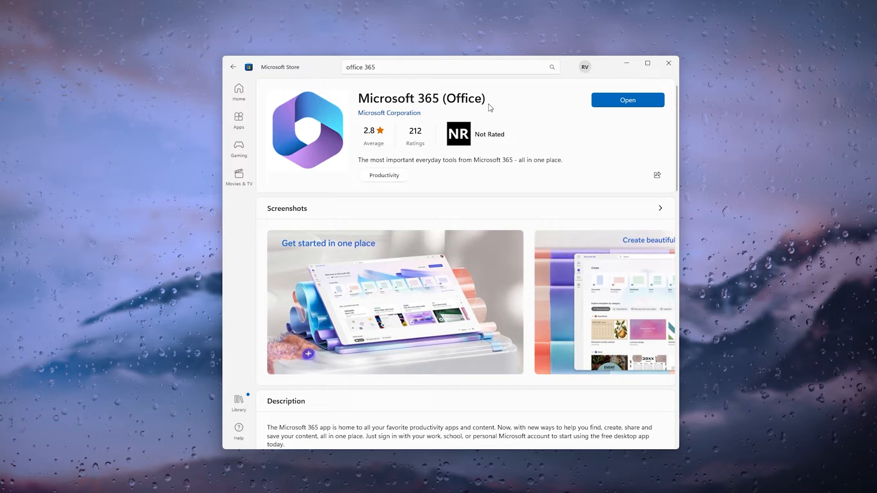
mouse_move(505, 119)
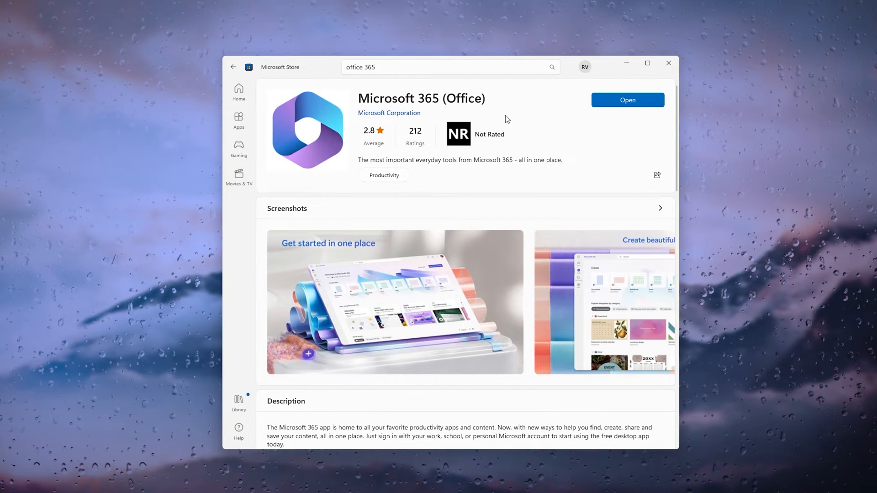
mouse_move(668, 63)
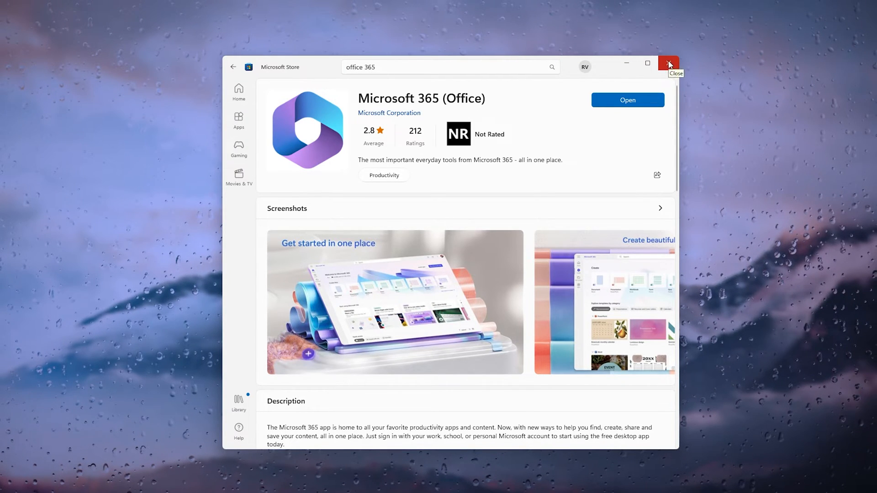
click(669, 63)
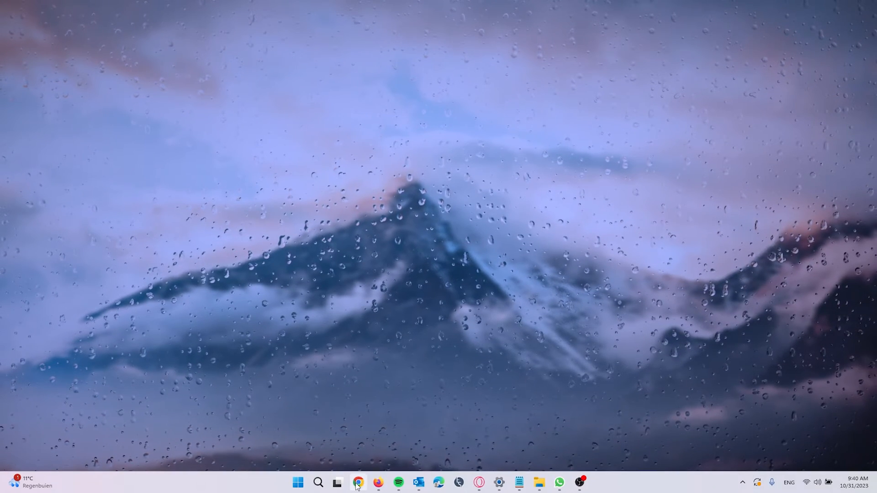
mouse_move(358, 483)
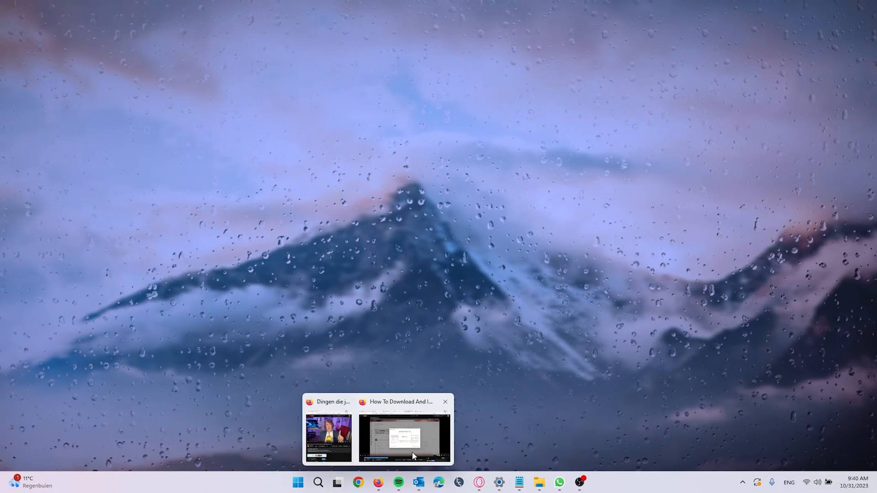
Step: In Firefox, search Google for office 365 and go to the Microsoft 365 login page at office.com
click(403, 436)
text(o)
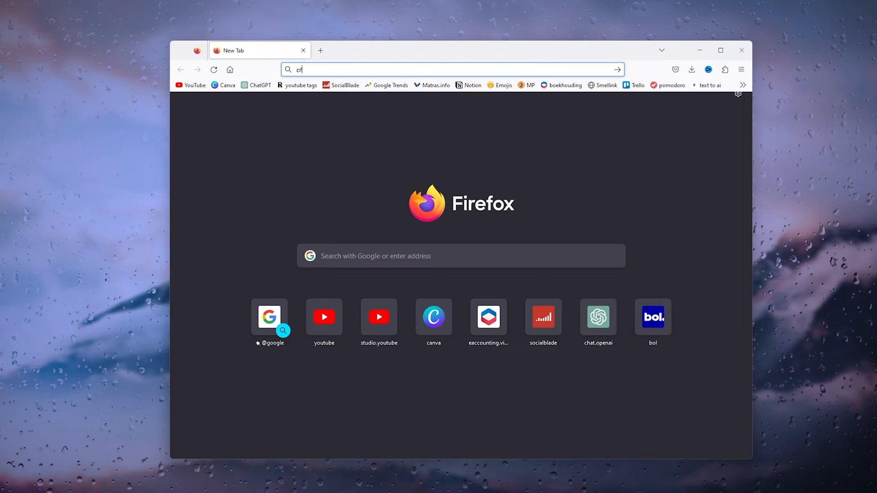
text(firefox-b-d&q=office+365)
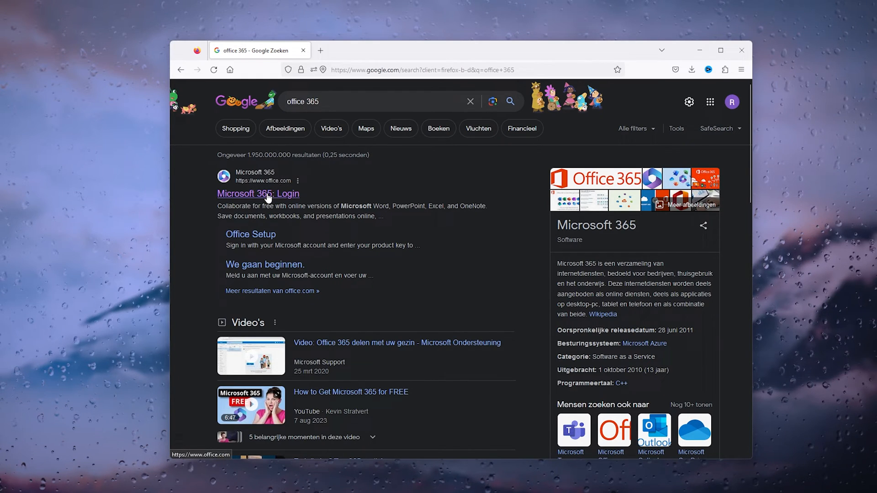
click(257, 194)
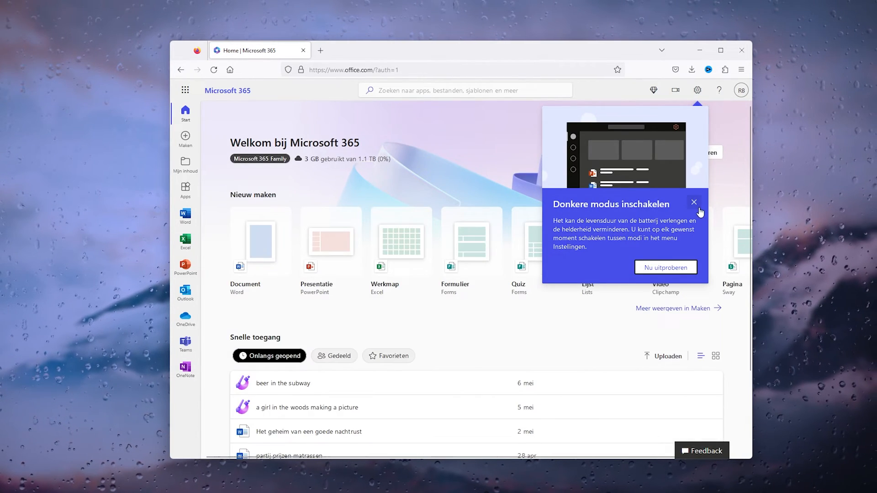
Step: Dismiss the dark mode popup and choose Apps installeren on the Microsoft 365 home page
click(694, 203)
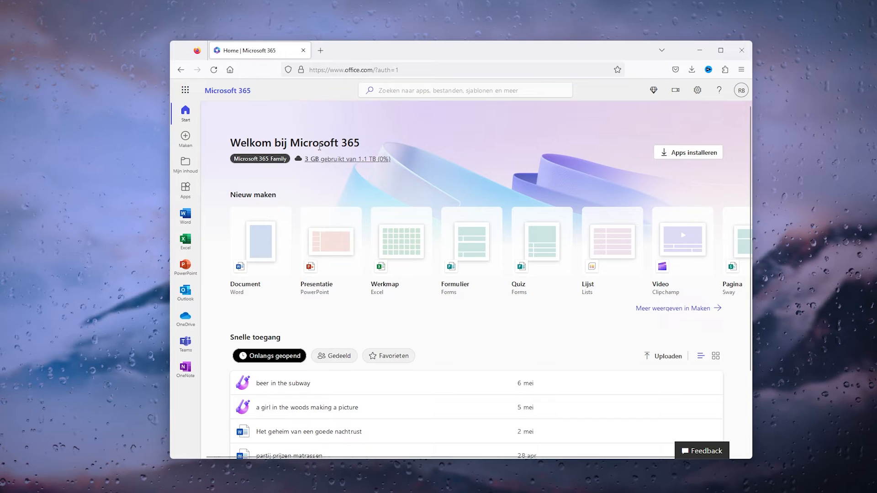
mouse_move(719, 131)
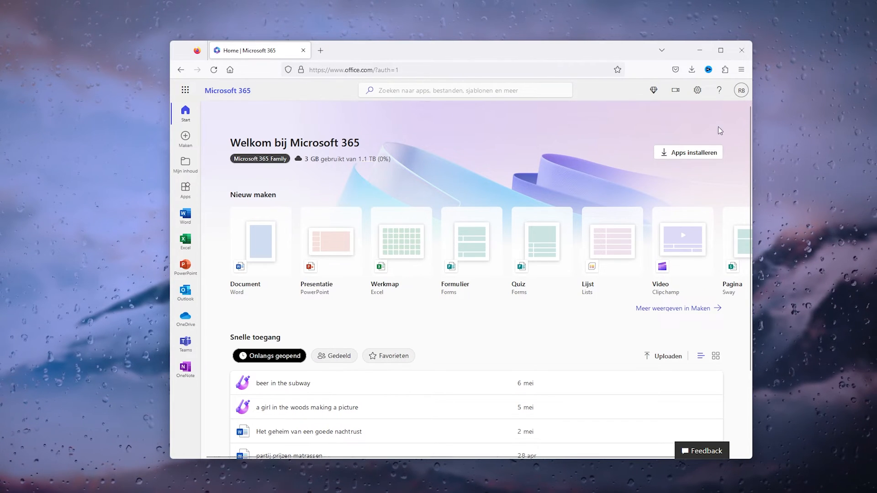
mouse_move(671, 165)
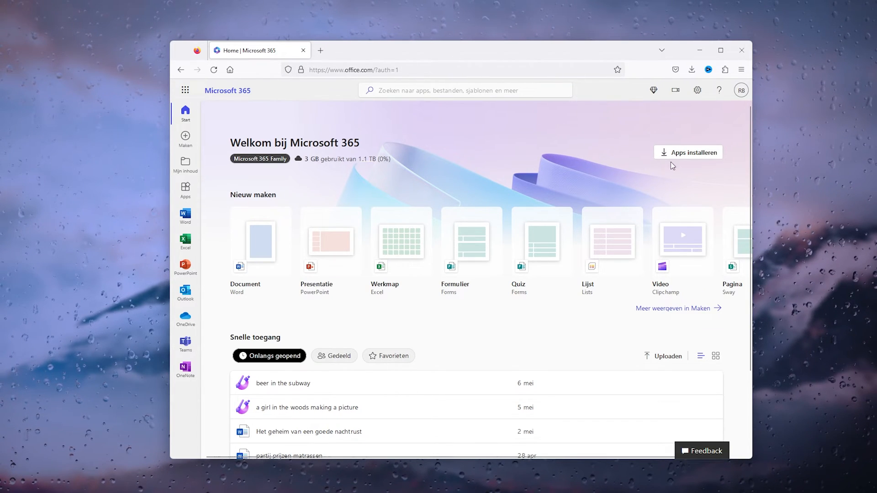
click(687, 152)
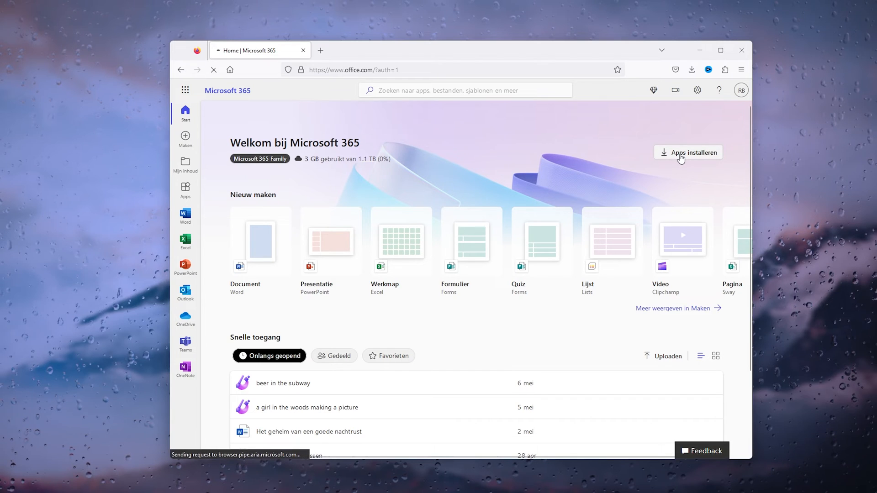
click(692, 153)
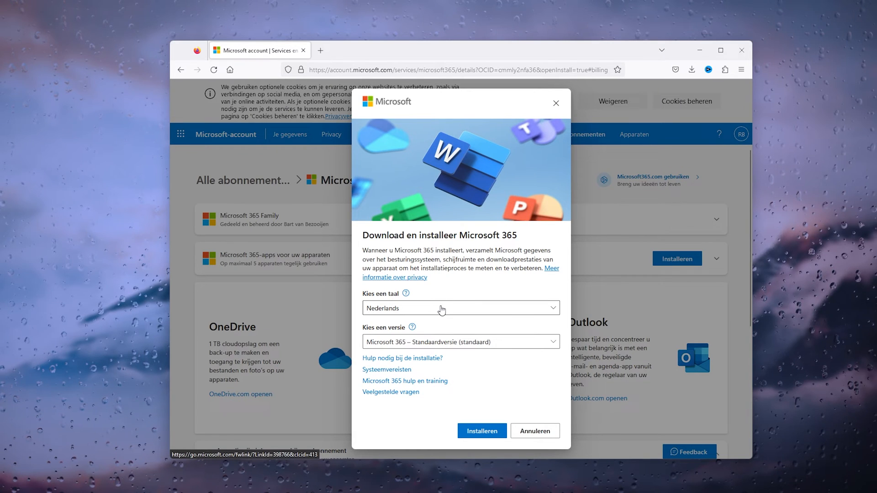
Step: Set the download language to English with the standard version and start the installer download
click(460, 308)
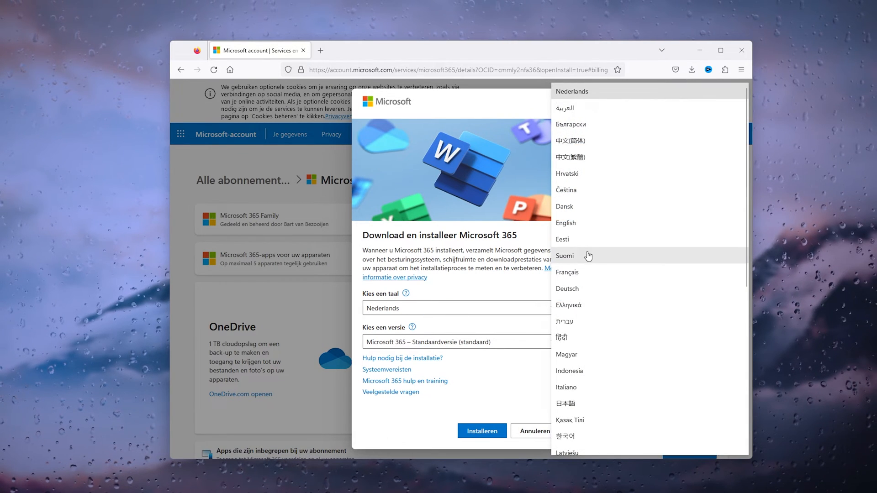
click(565, 223)
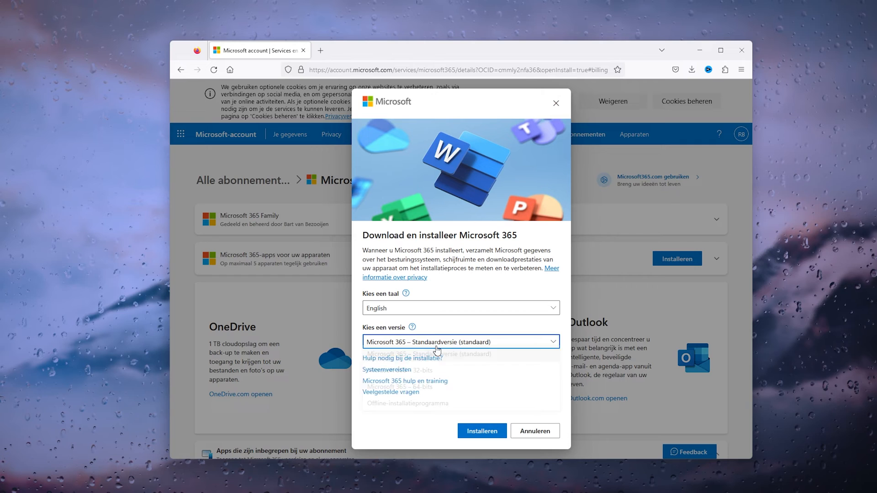
click(460, 341)
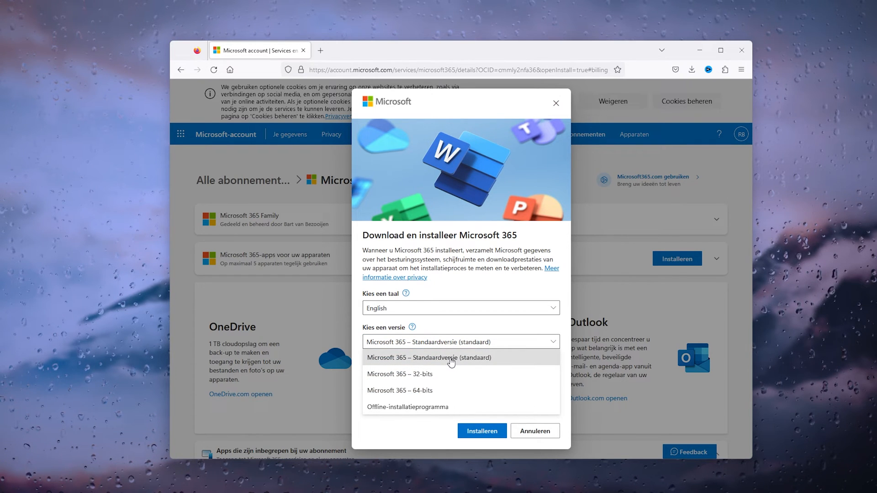
click(428, 357)
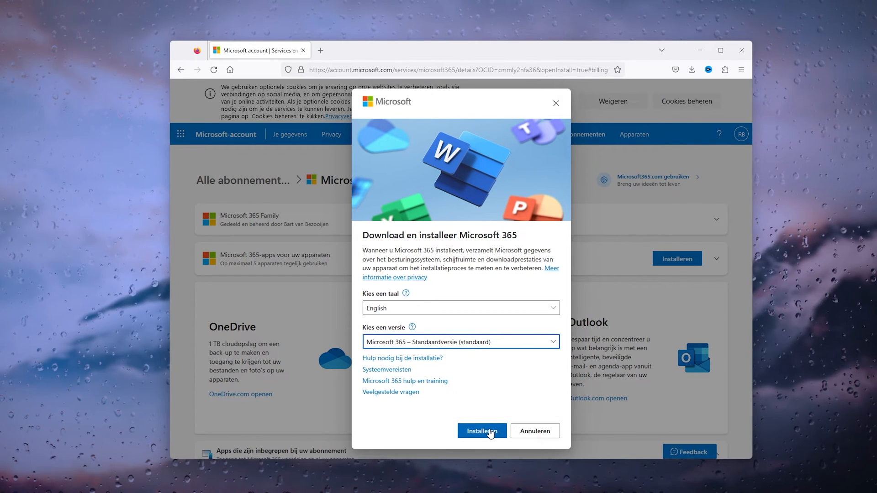
click(481, 430)
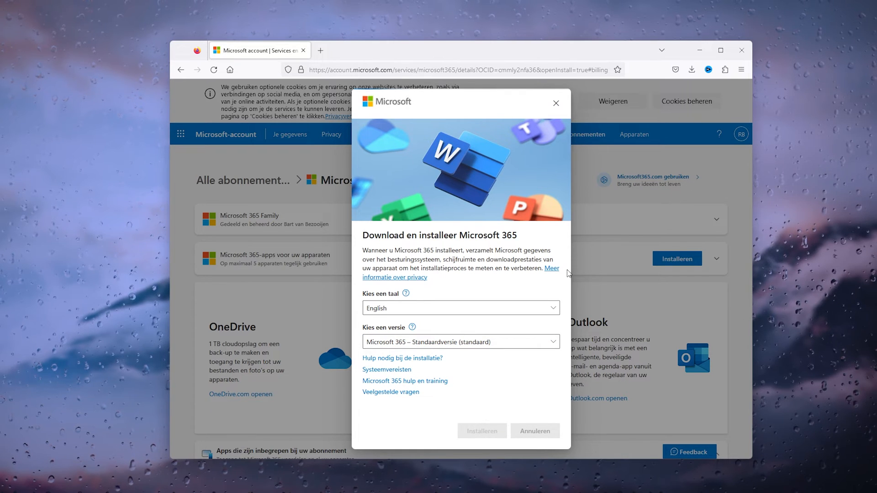
Step: Confirm OfficeSetup(2).exe finished downloading at 7.3 MB in Firefox's downloads panel
click(482, 430)
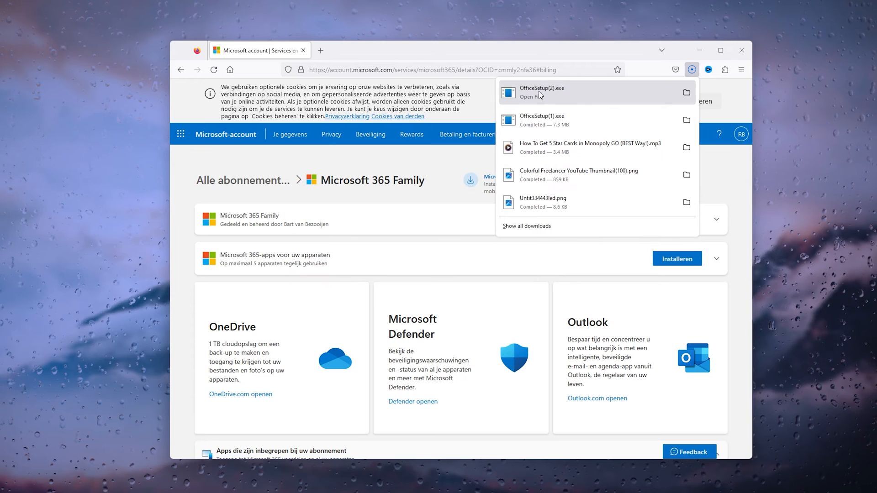
mouse_move(569, 96)
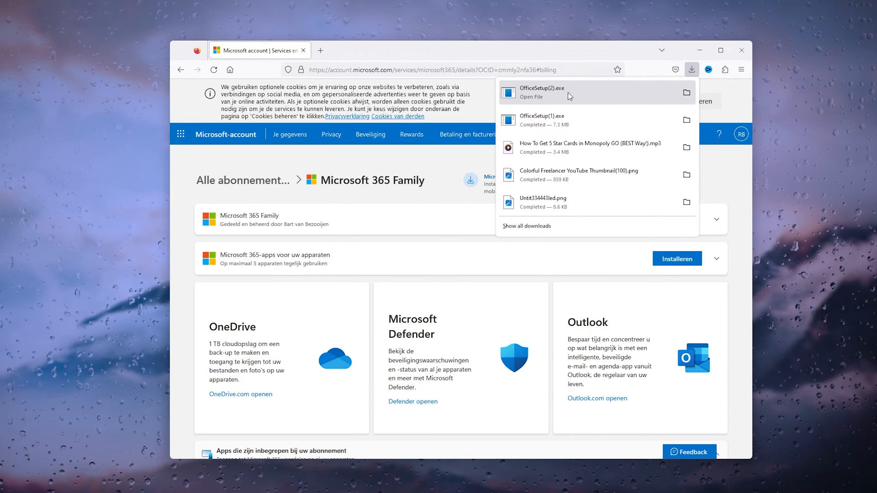
mouse_move(439, 178)
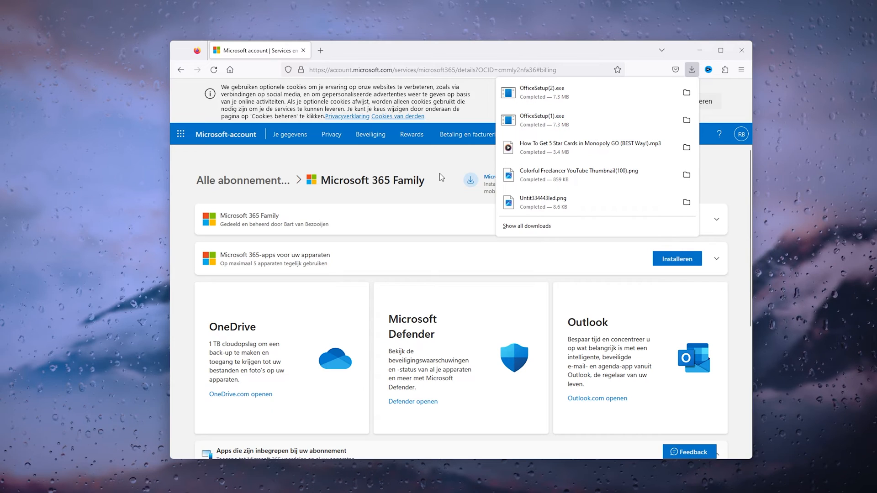
mouse_move(437, 171)
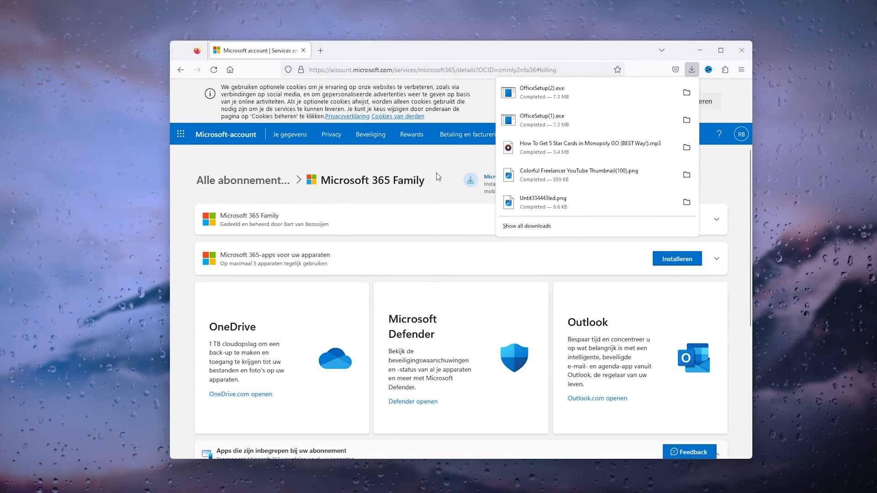
mouse_move(430, 183)
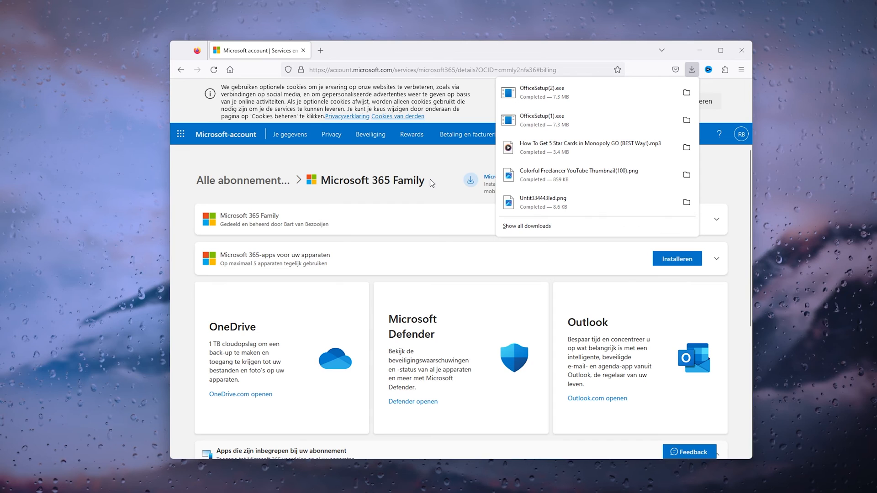
mouse_move(434, 172)
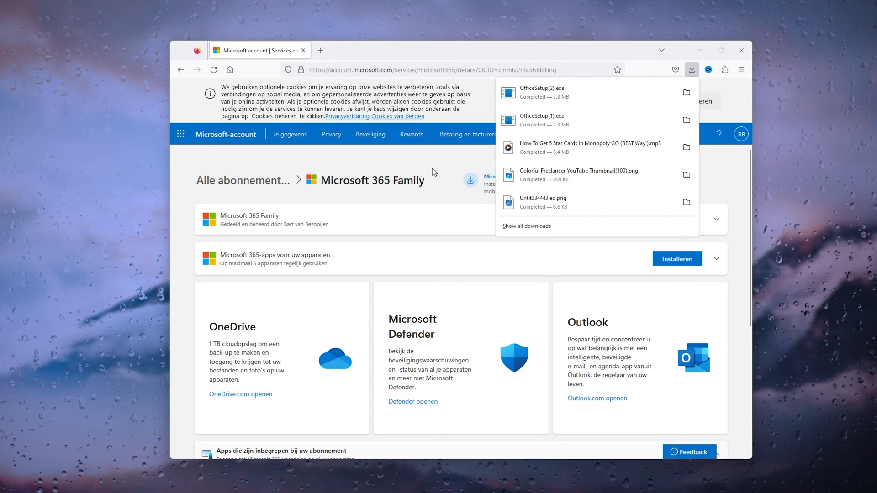
mouse_move(404, 163)
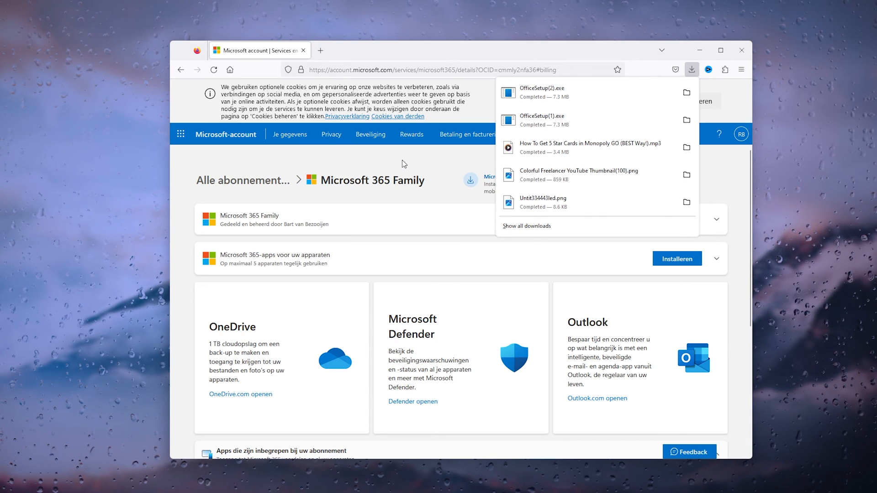
mouse_move(334, 171)
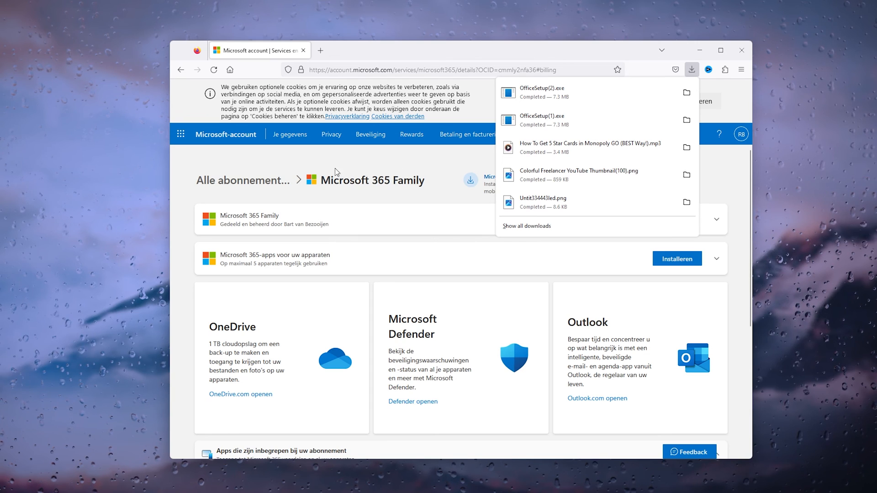